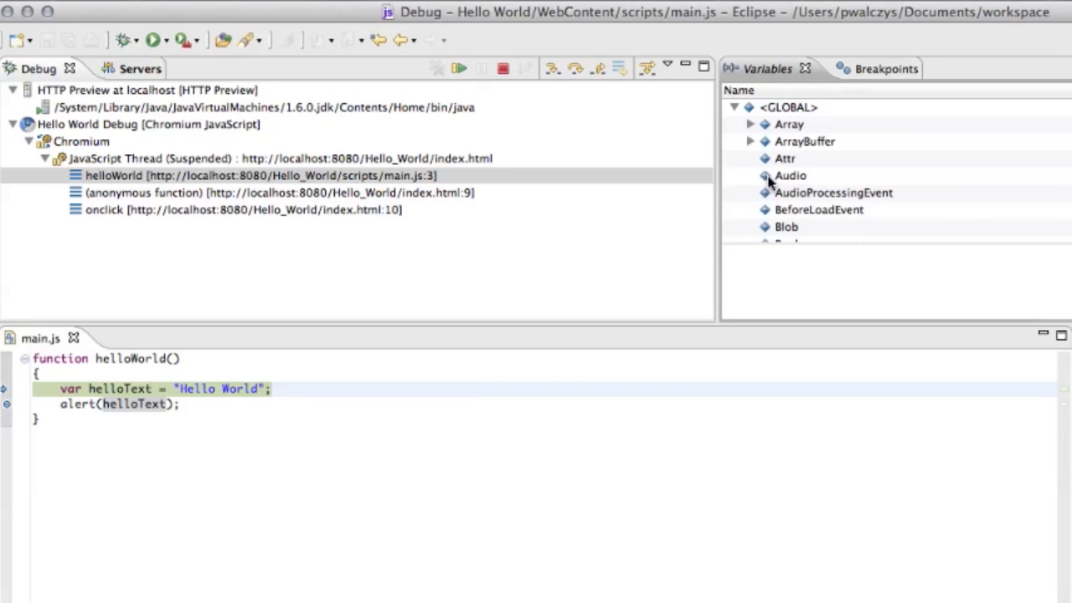
# Step over the helloText assignment in main.js, pausing on the alert at line 4
pyautogui.click(735, 106)
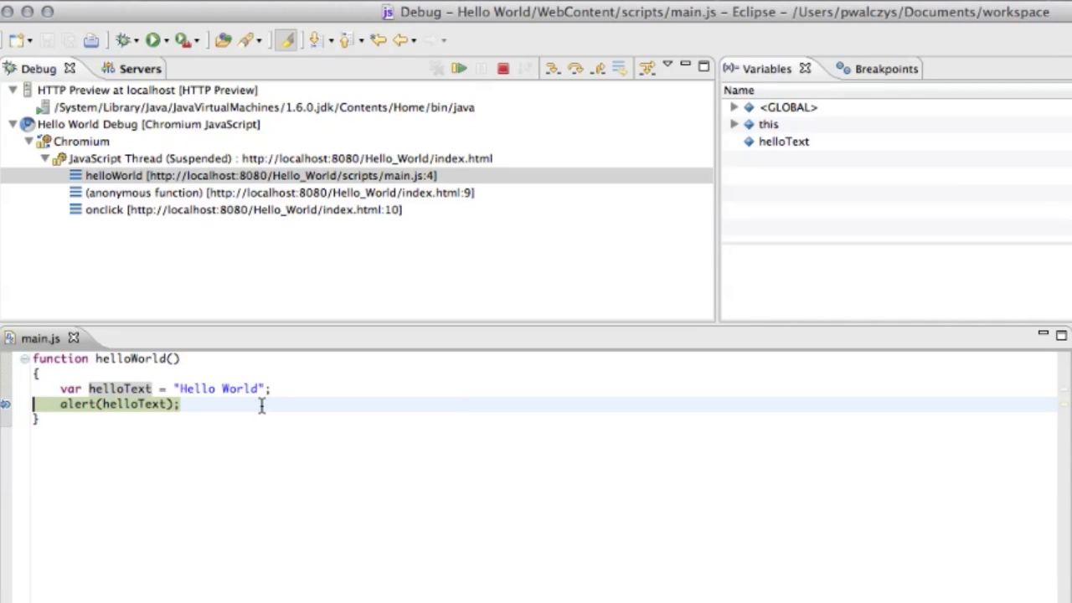
pyautogui.moveTo(777, 159)
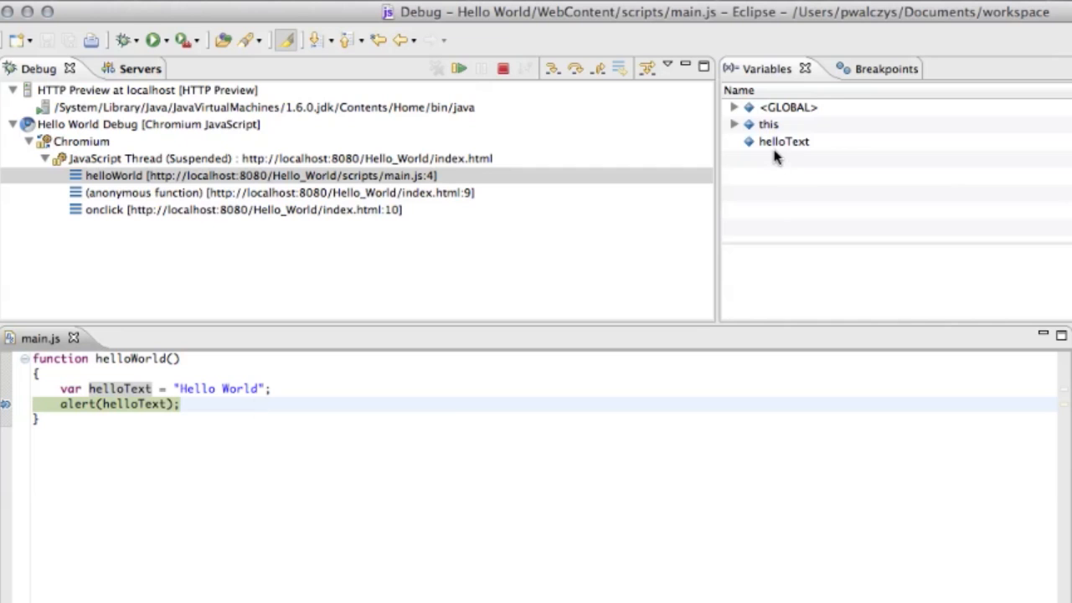
# Select helloText in the Variables view to display its value 'Hello World'
pyautogui.click(781, 142)
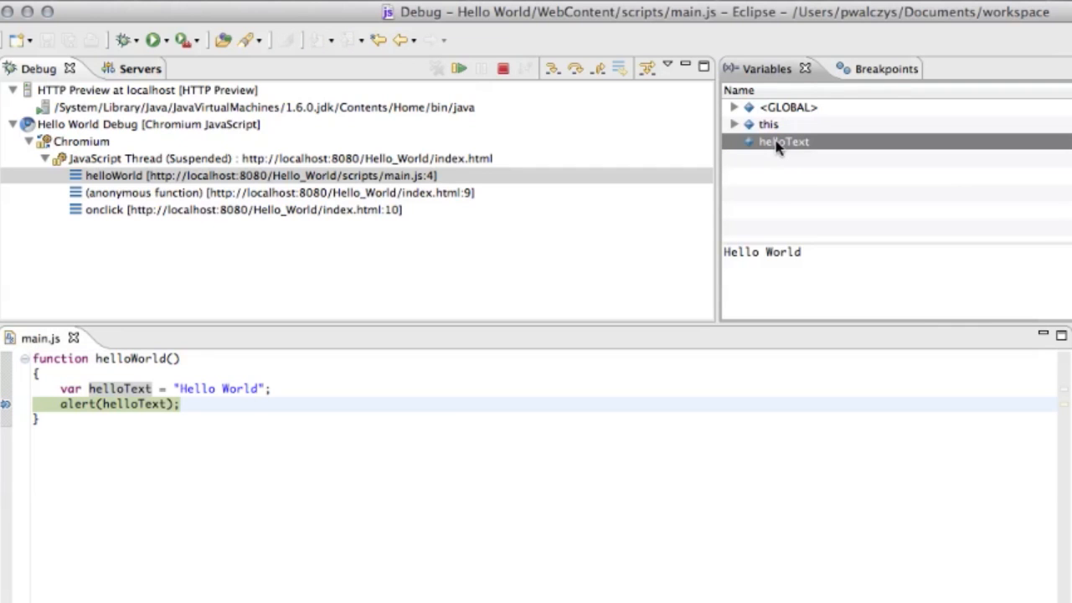